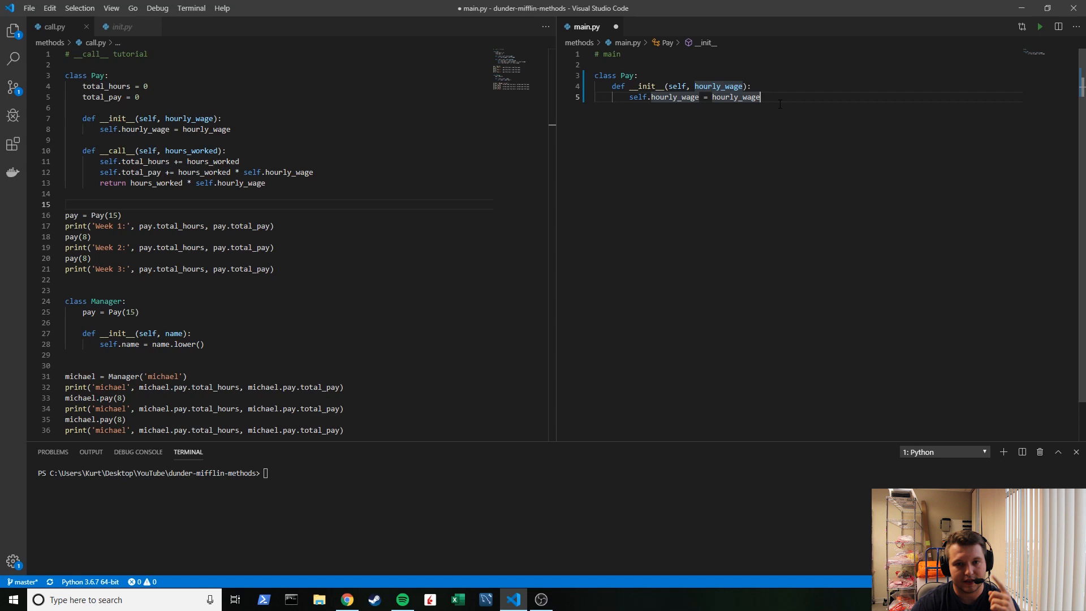
mouse_move(352, 194)
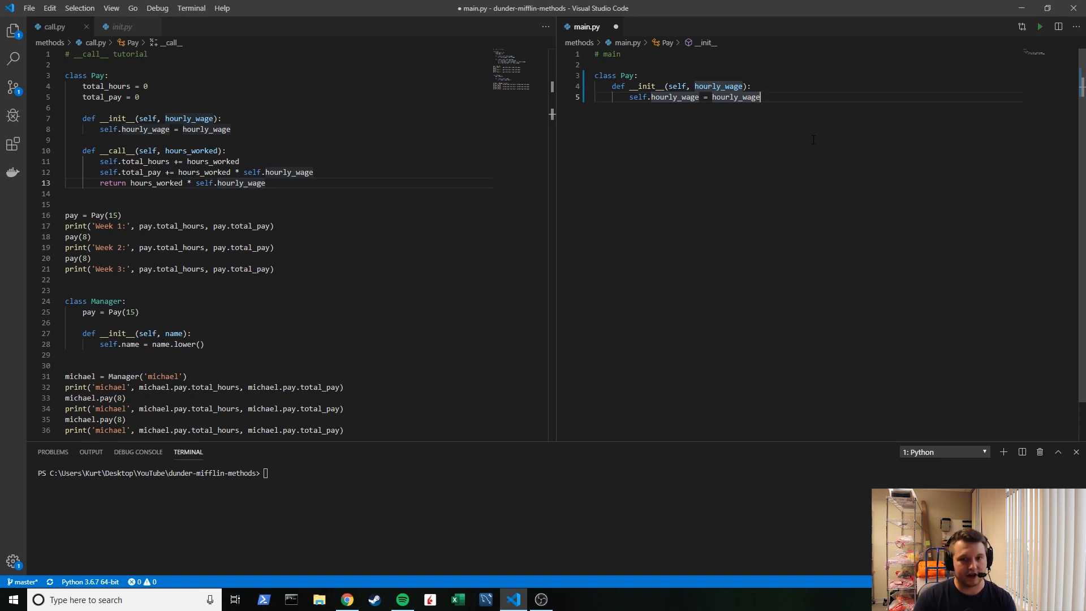
mouse_move(789, 185)
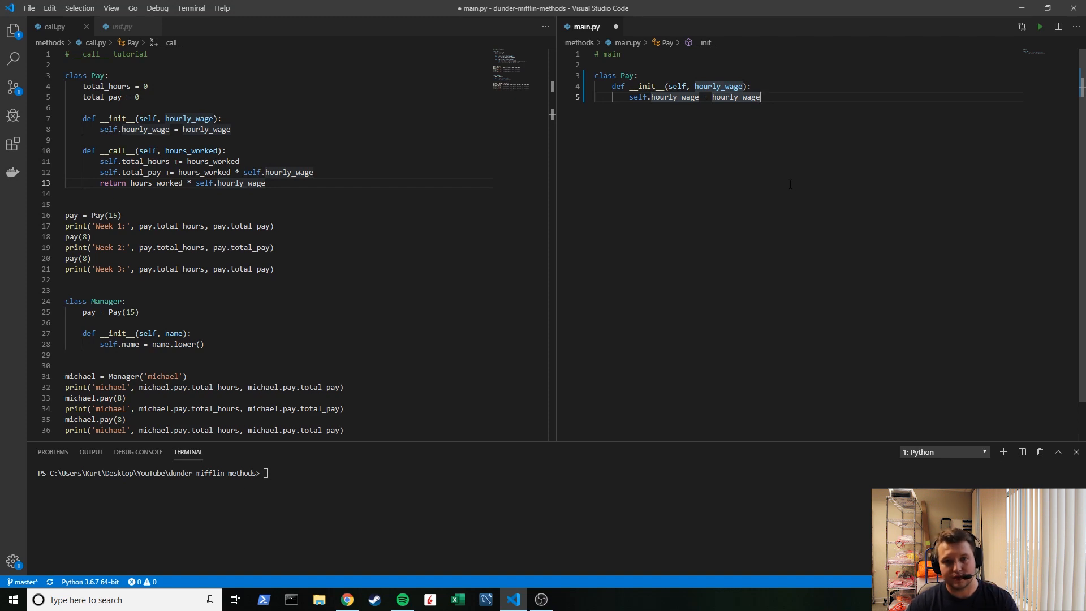
mouse_move(794, 181)
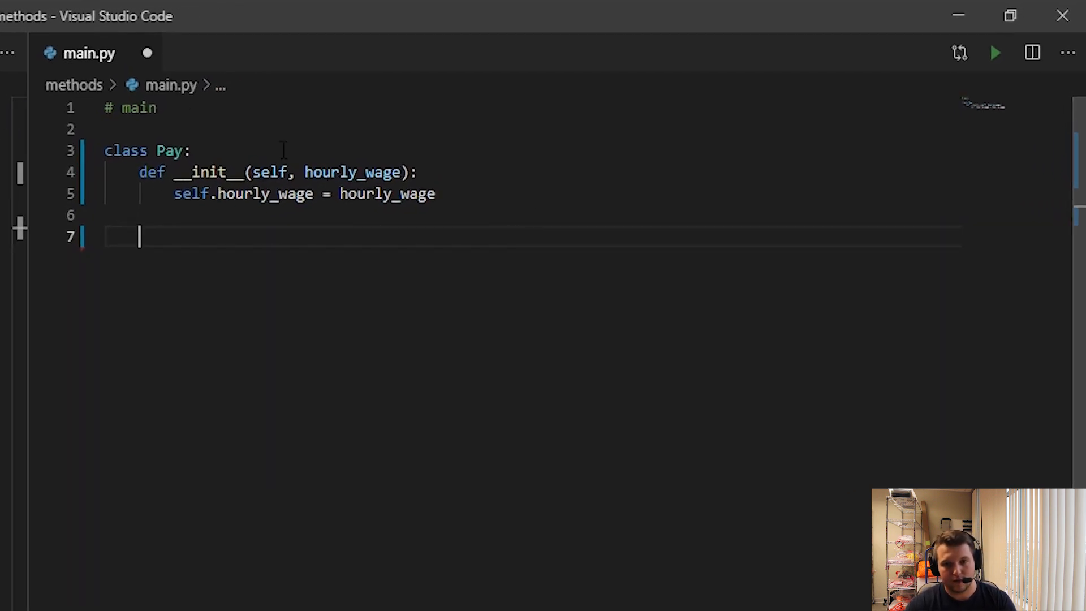
mouse_move(203, 286)
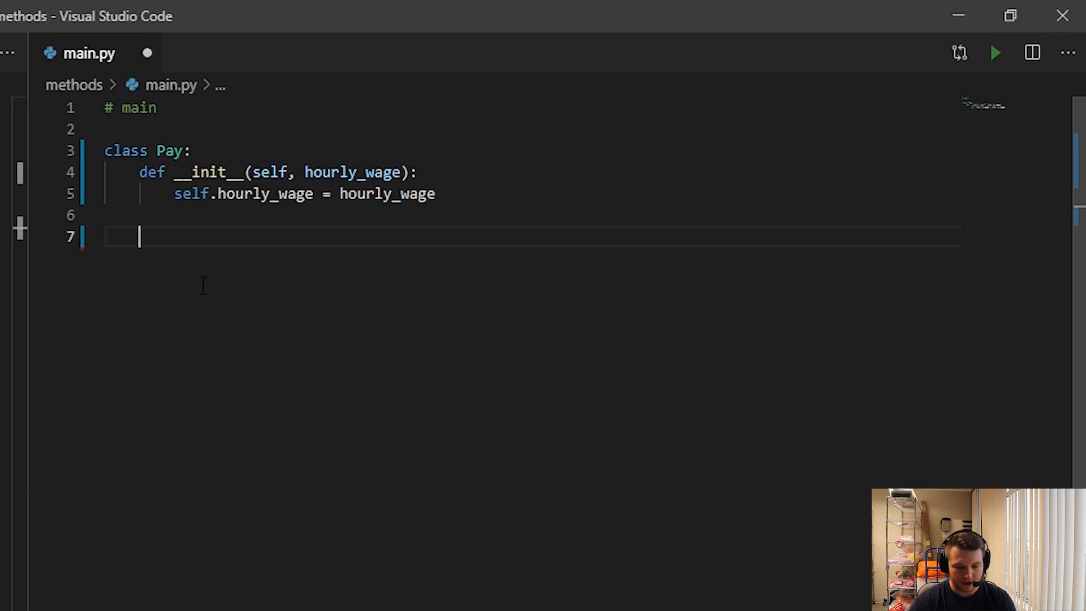
Step: Add a __call__(self, hours_worked) method to Pay that prints and returns hours_worked
type("def _")
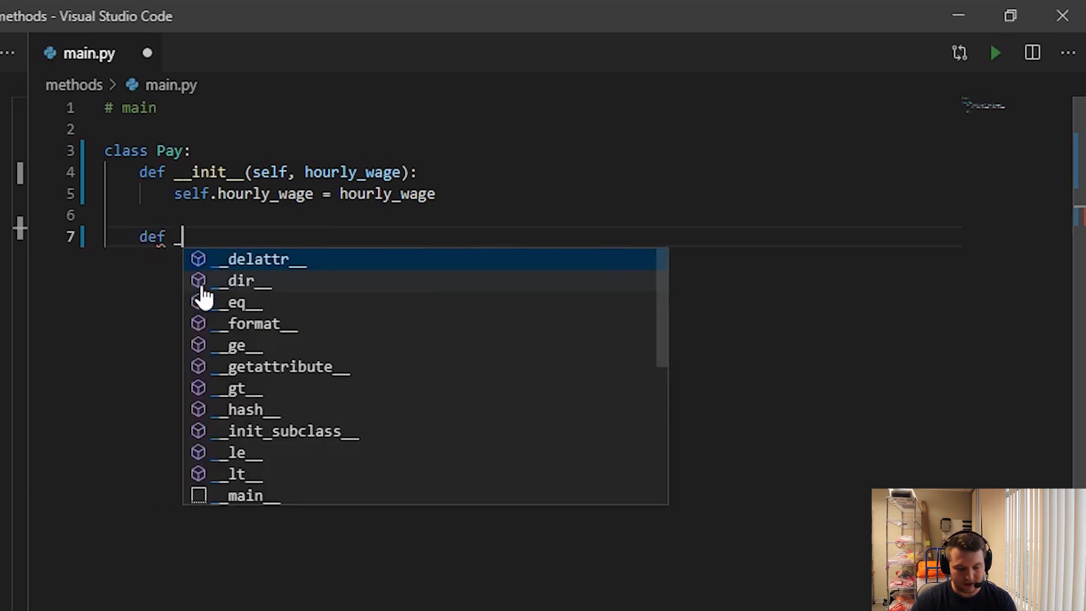
type("__call__")
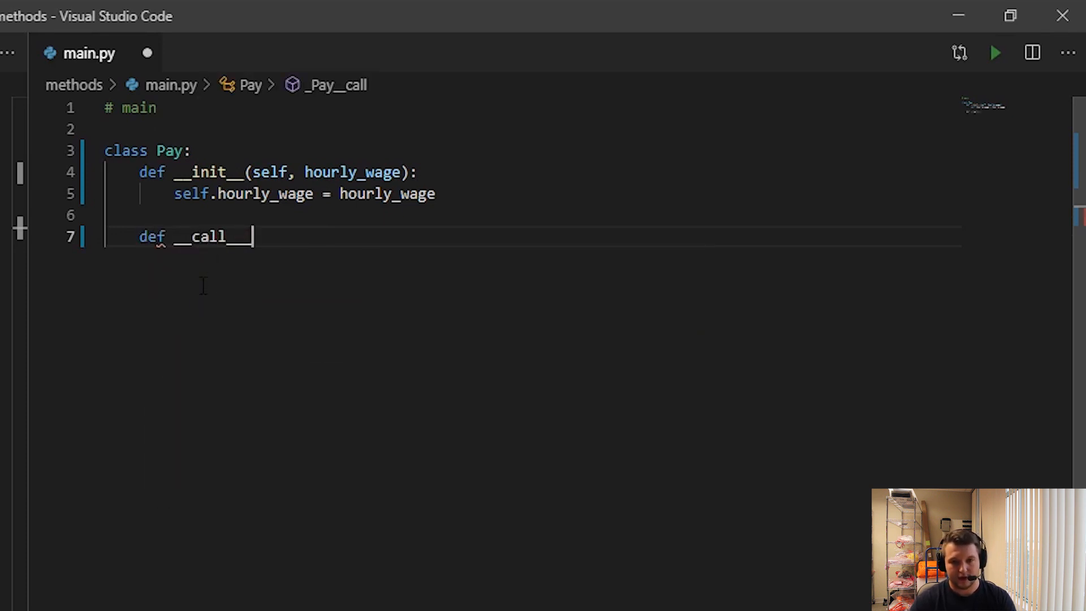
key("BackSpace")
type("(se")
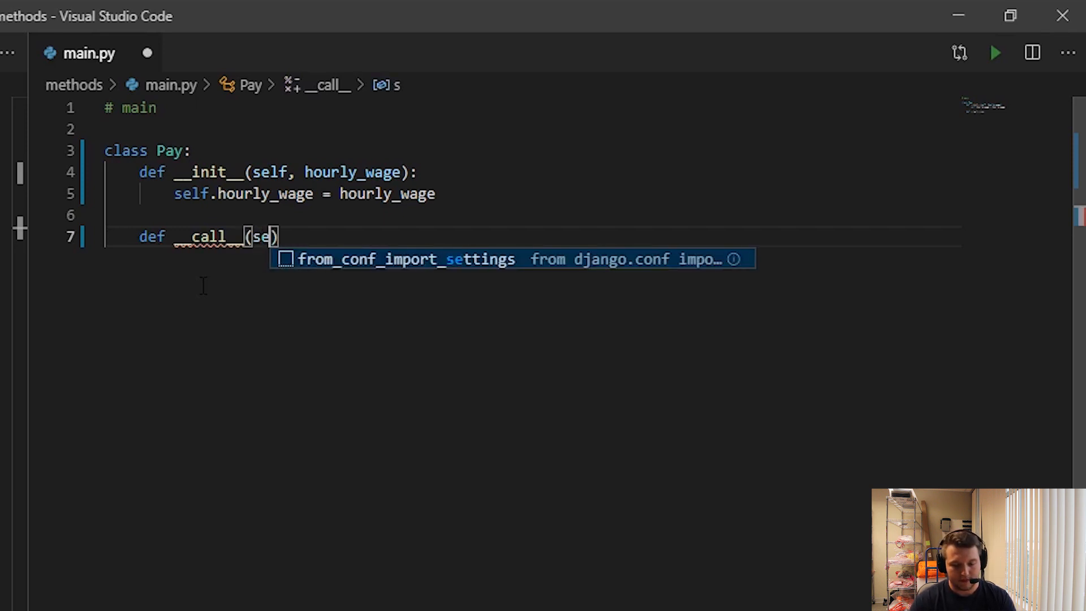
type("lf, hours_worked")
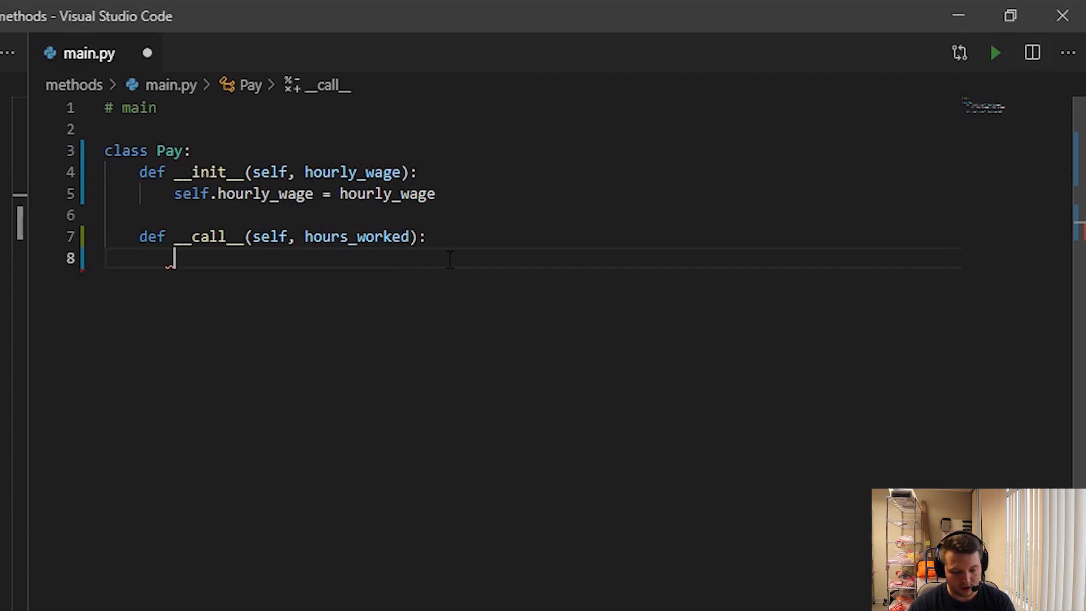
type("return")
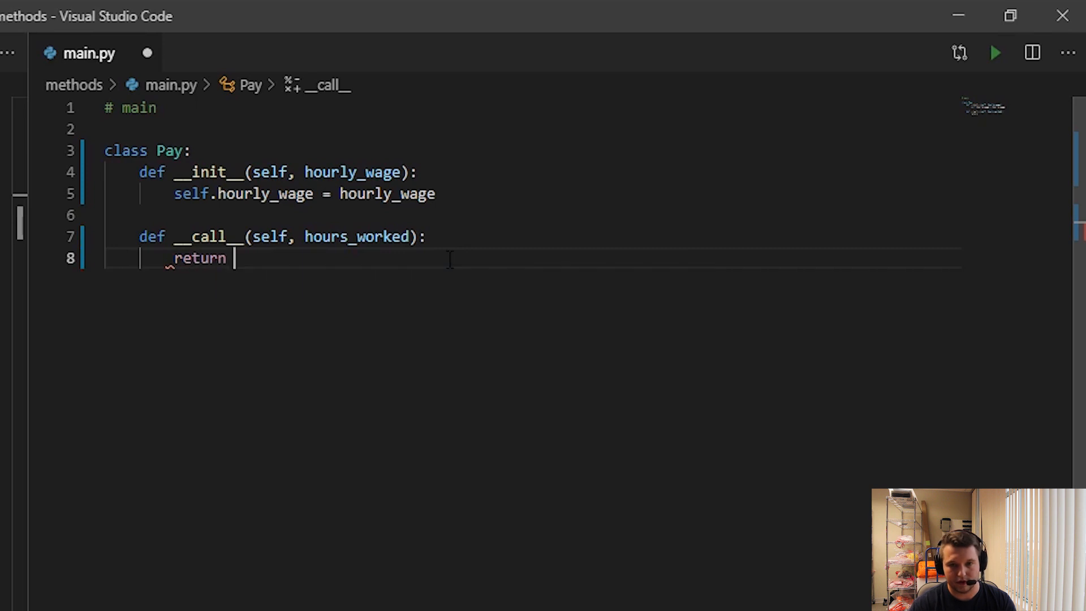
type("print(")
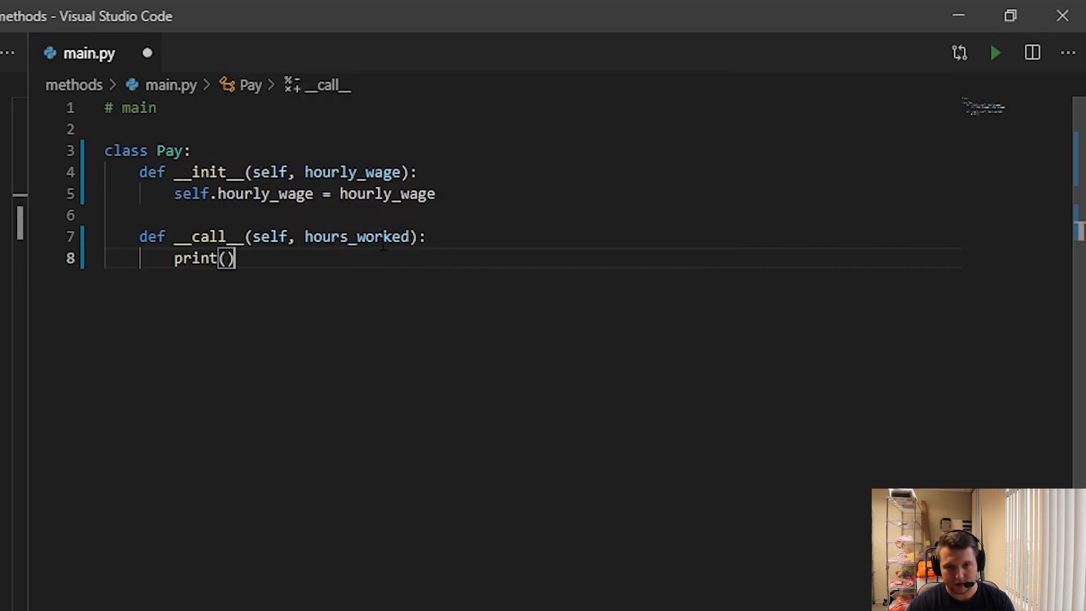
type("hours_worked")
type("return")
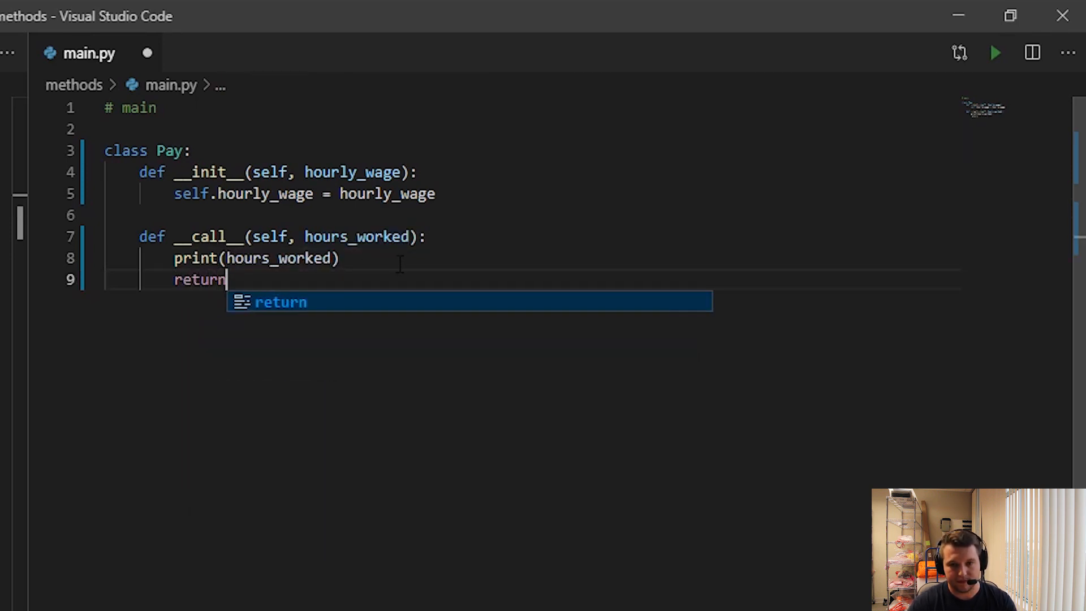
type("hours_worked")
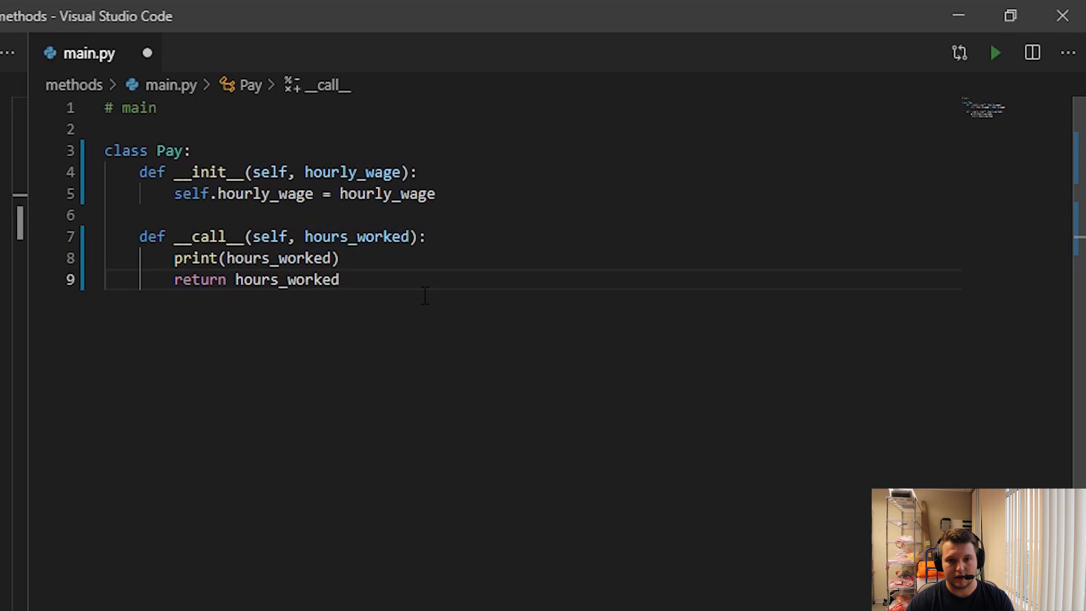
key("Enter")
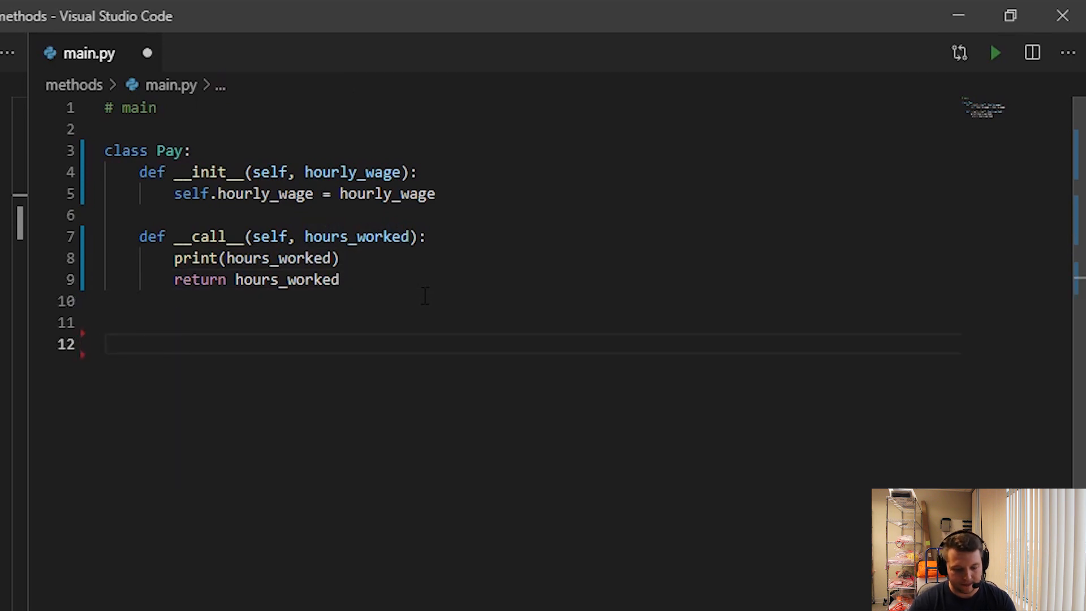
Step: Create pay = Pay(15) and a print(pay) test line
type("pay = Pay(")
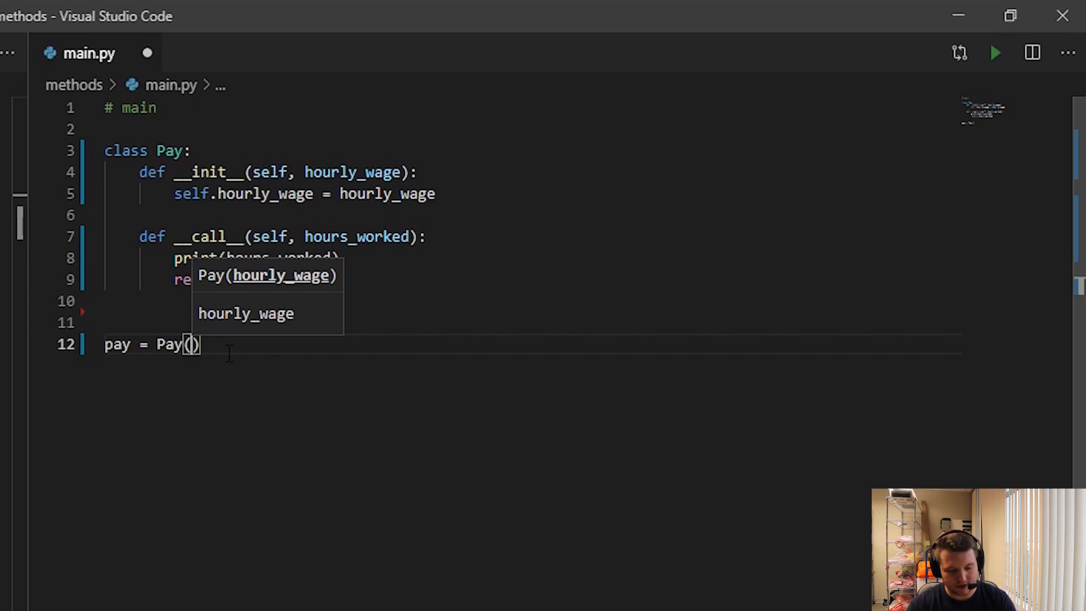
type("15")
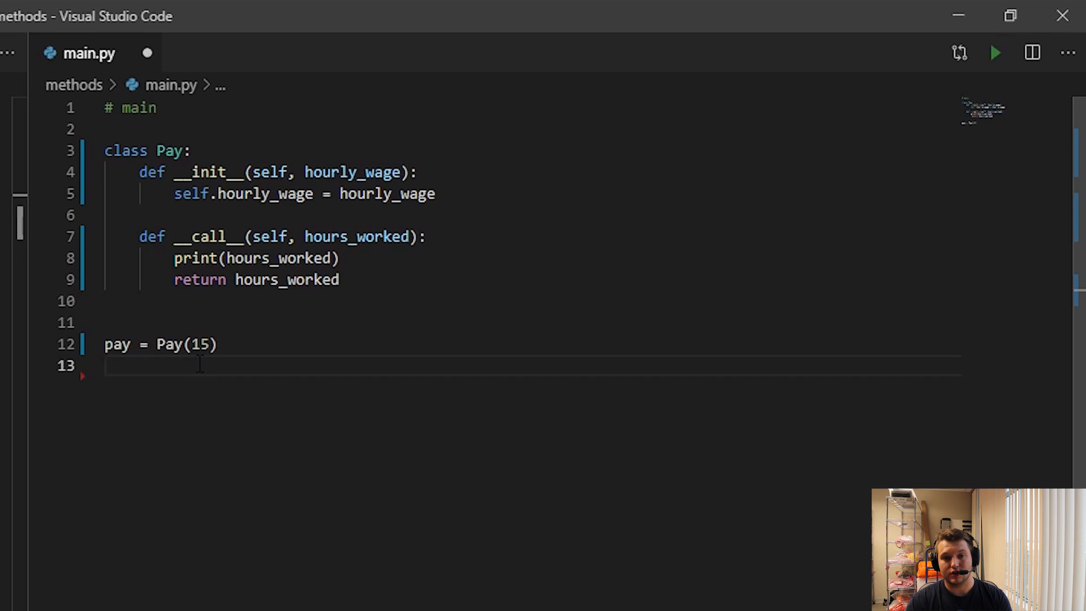
type("print")
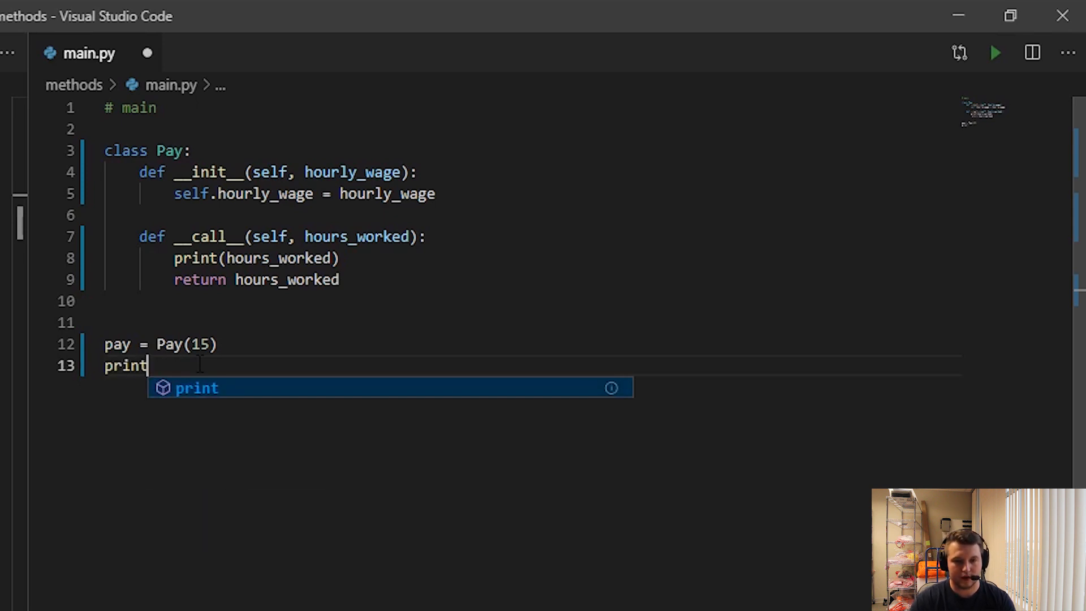
type("(pay)")
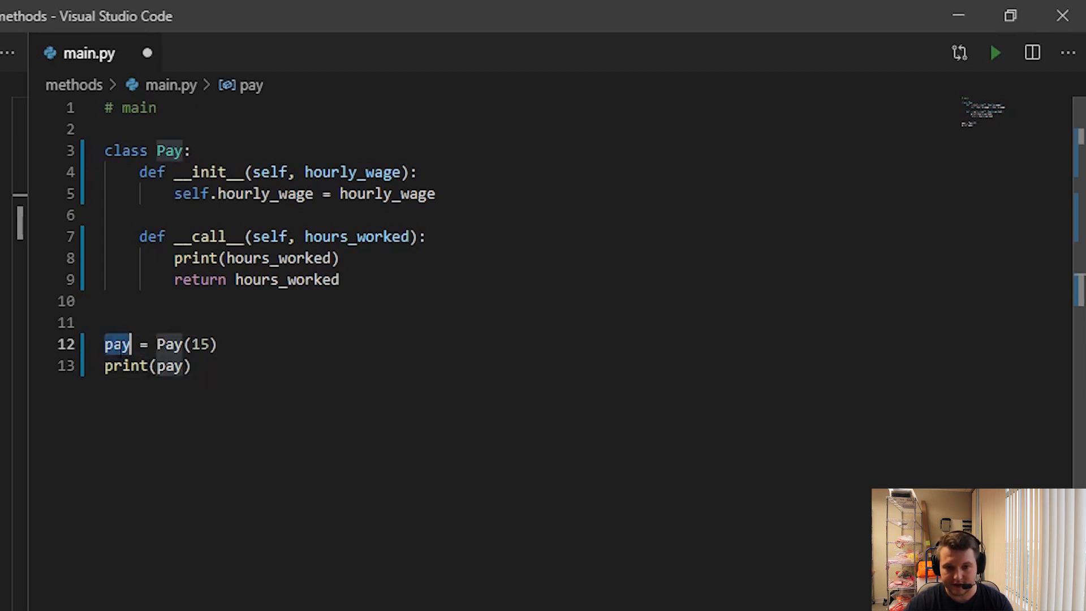
Step: Rename the instance to pay_test, print pay_test(8), and save main.py
left_click(166, 366)
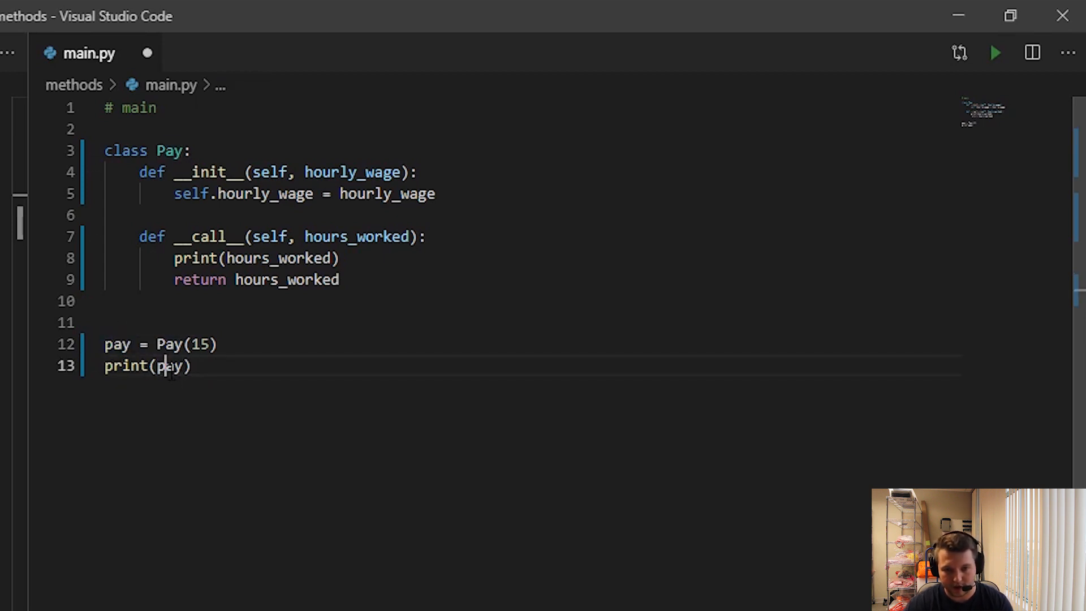
mouse_move(187, 366)
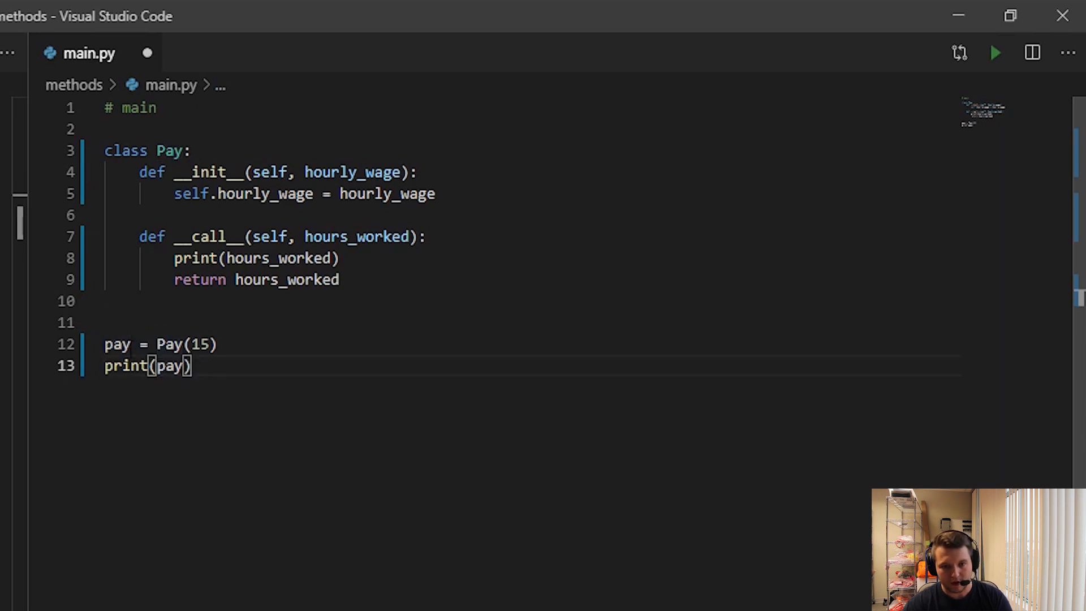
type("_t")
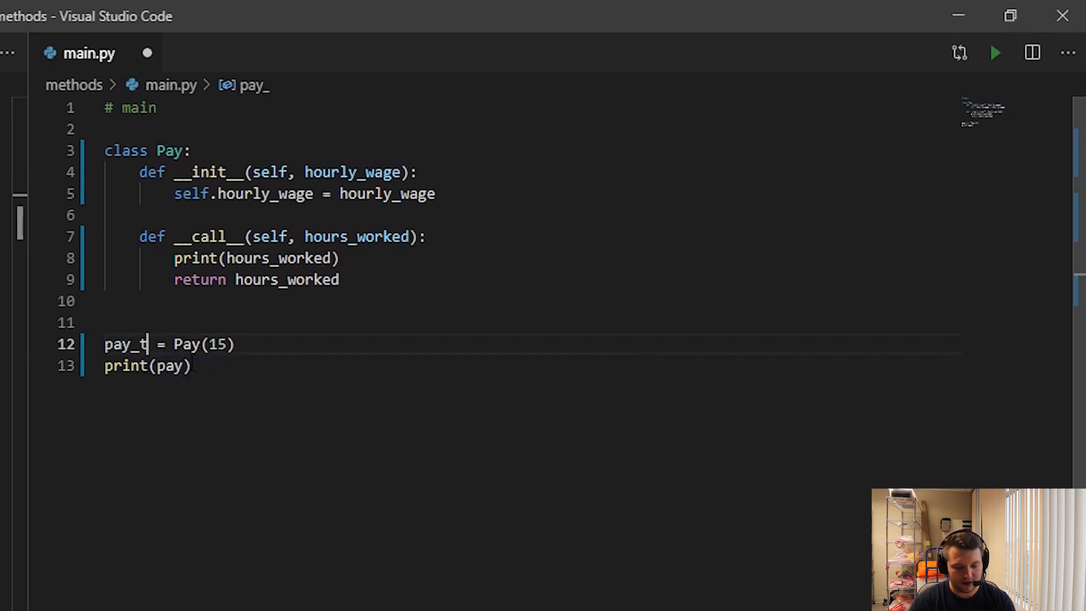
type("est")
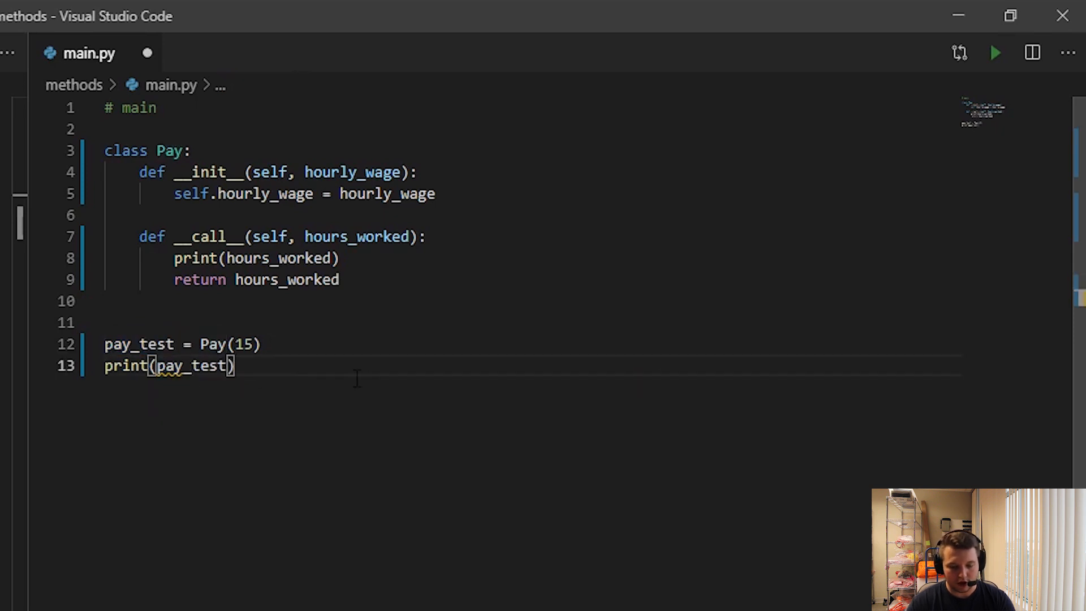
type("()")
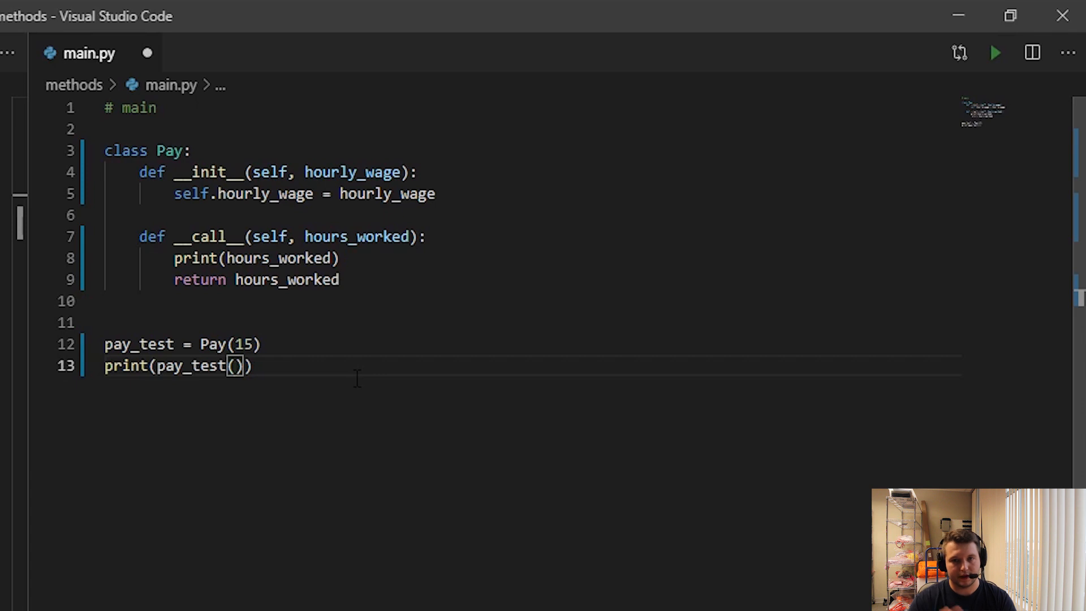
type("8")
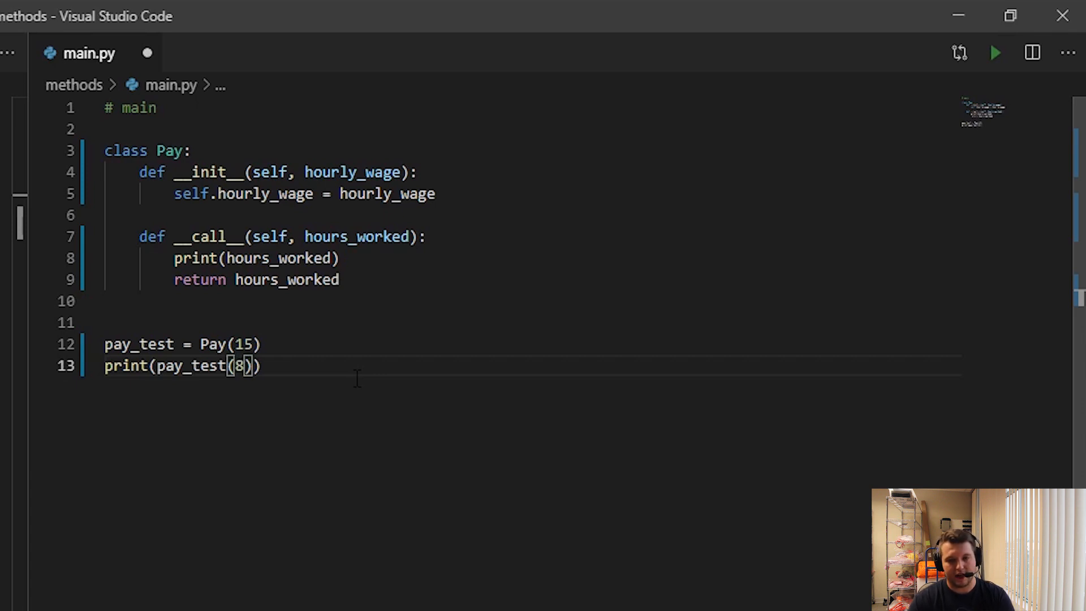
key("ctrl+s")
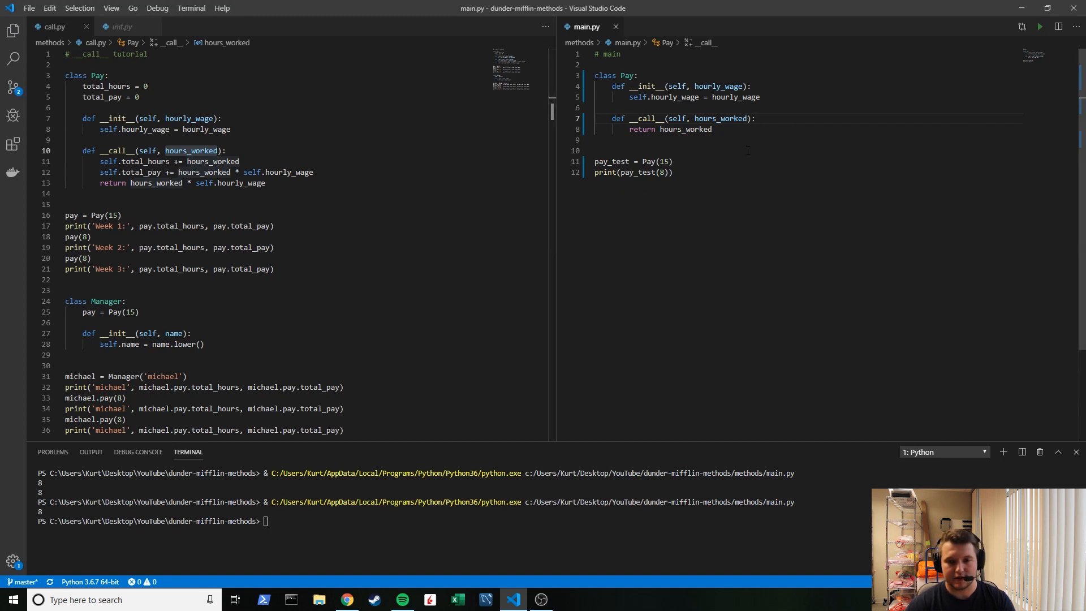
mouse_move(609, 161)
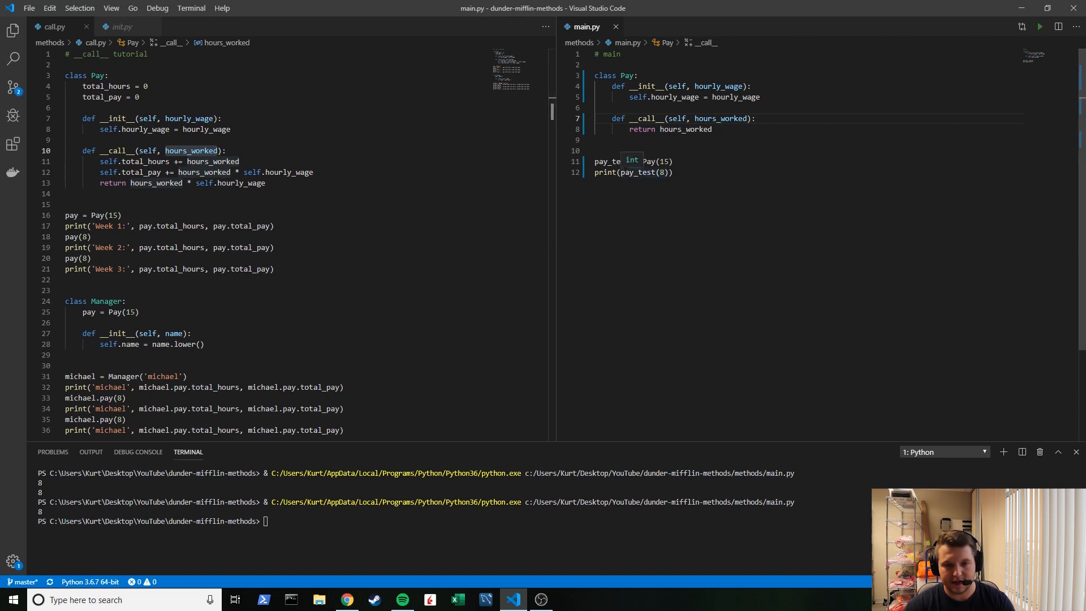
double_click(611, 162)
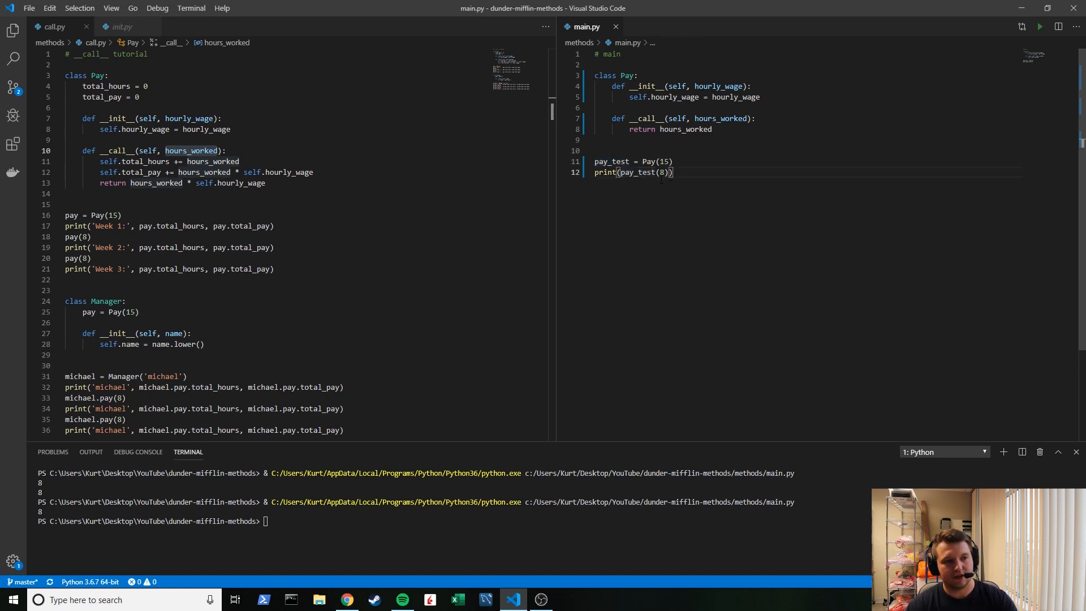
mouse_move(207, 172)
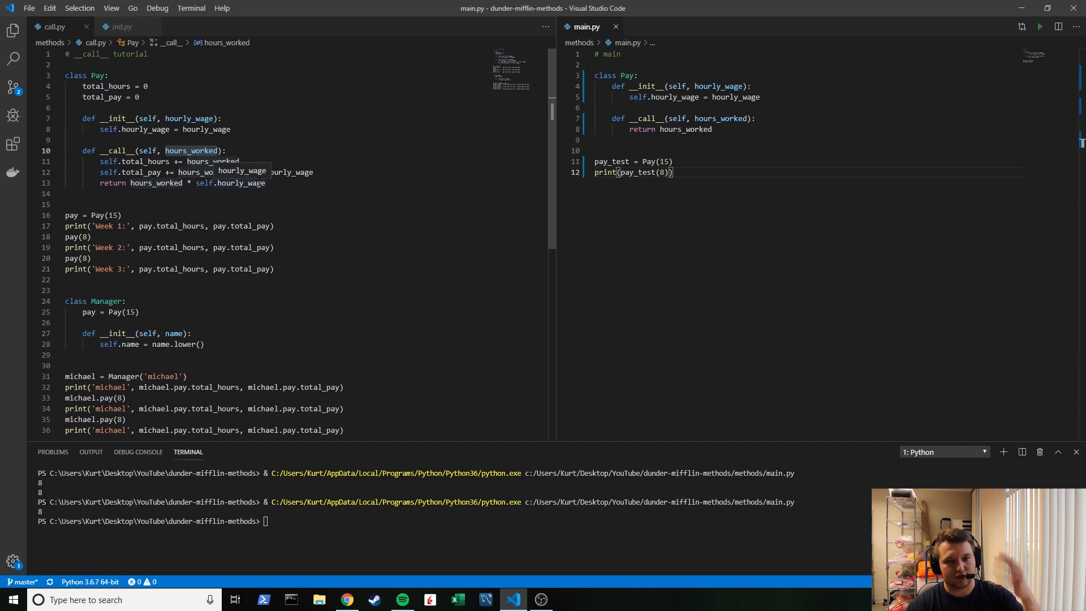
Step: Rewrite Pay to accumulate total_hours and total_pay, plus Week 1–3 print lines around two pay(8) calls
left_click(138, 96)
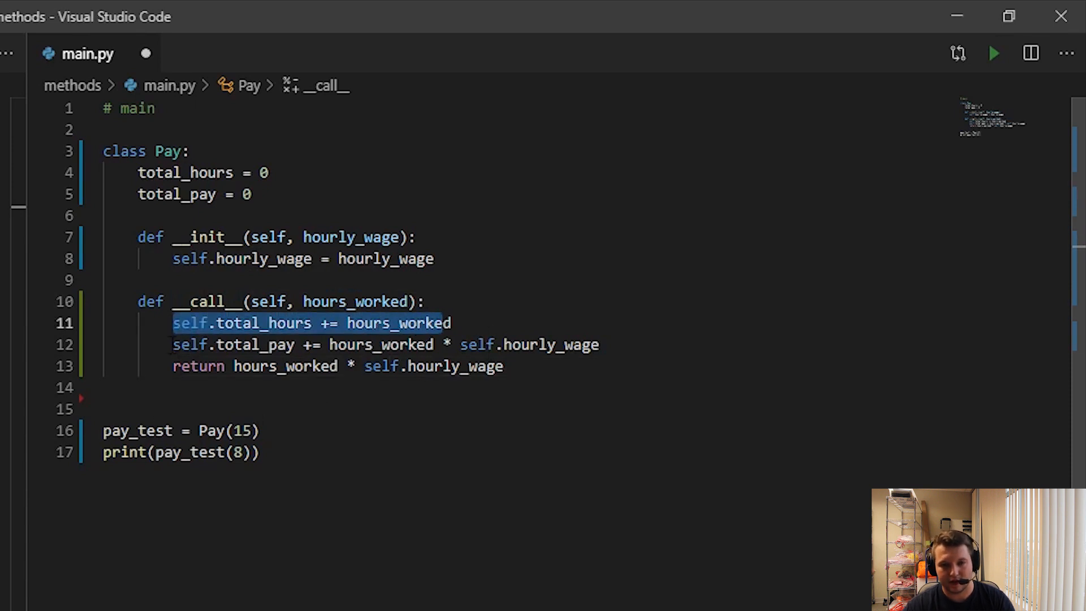
left_click(608, 366)
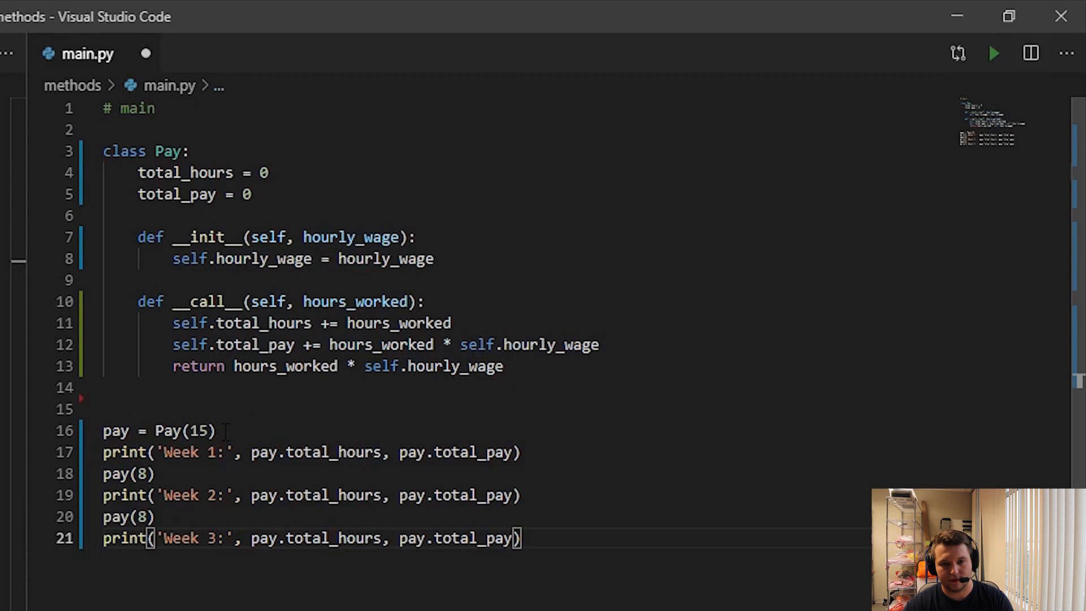
Step: Exit zoom and run main.py to show Week 1: 0 0, Week 2: 8 120, Week 3: 16 240
double_click(200, 430)
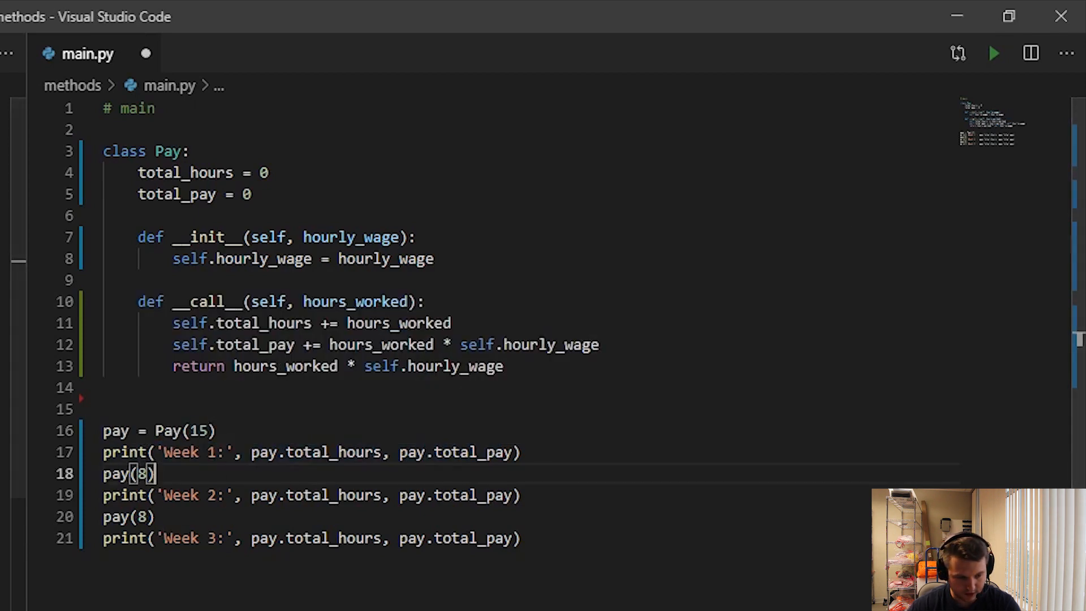
left_click(1008, 15)
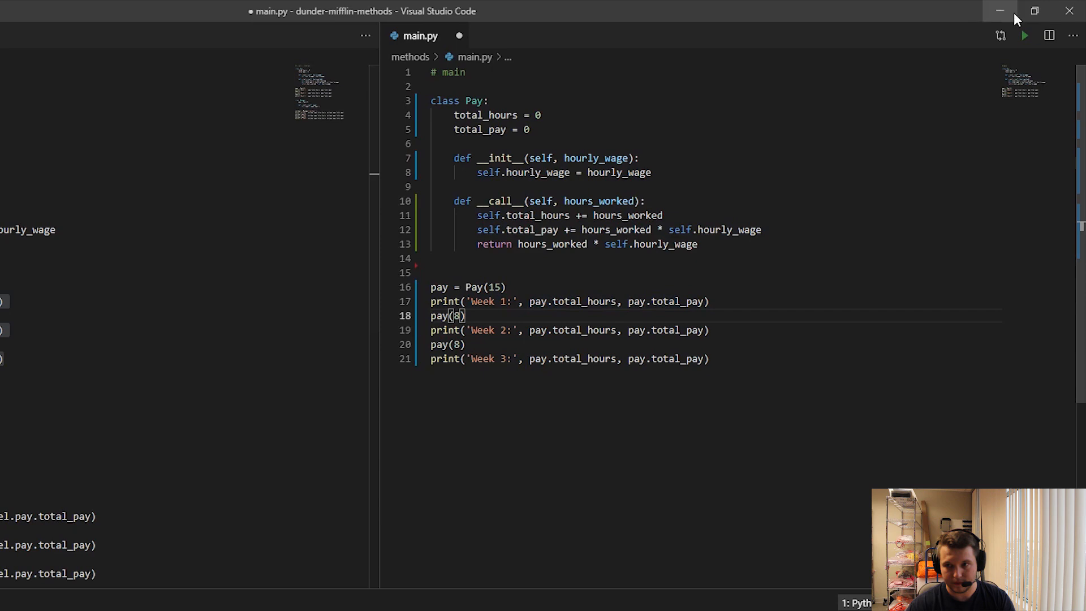
left_click(1034, 11)
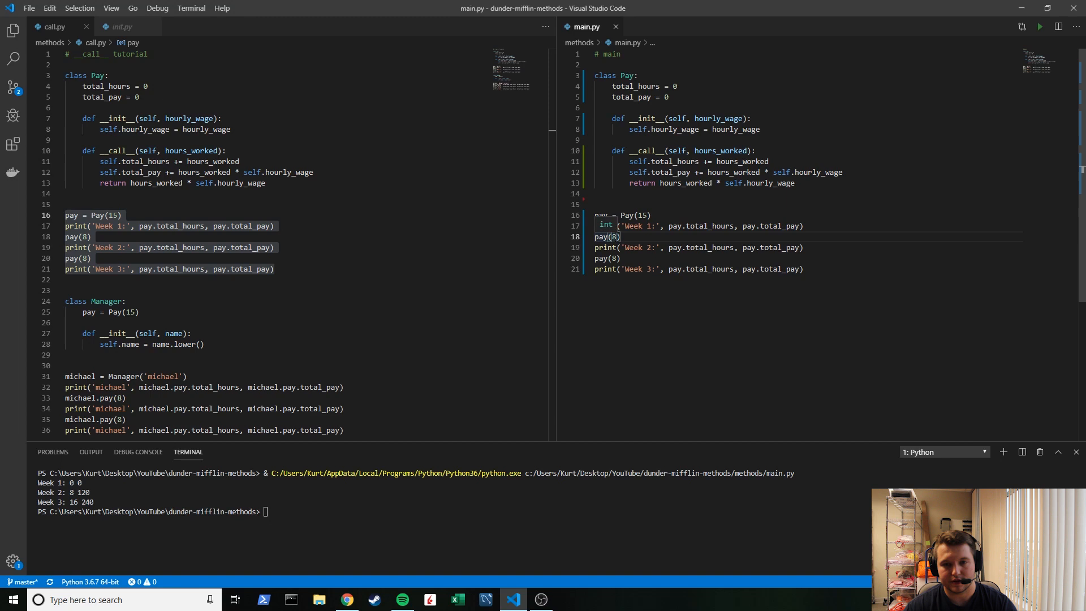
Step: Highlight total_hours in the Pay class to show where it is used
double_click(719, 150)
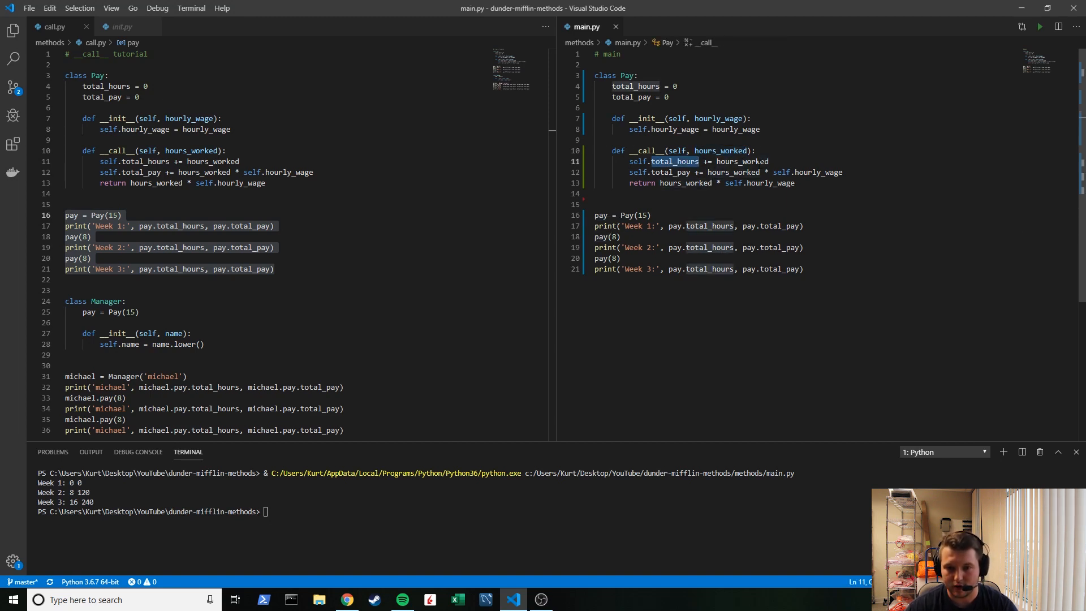
mouse_move(744, 161)
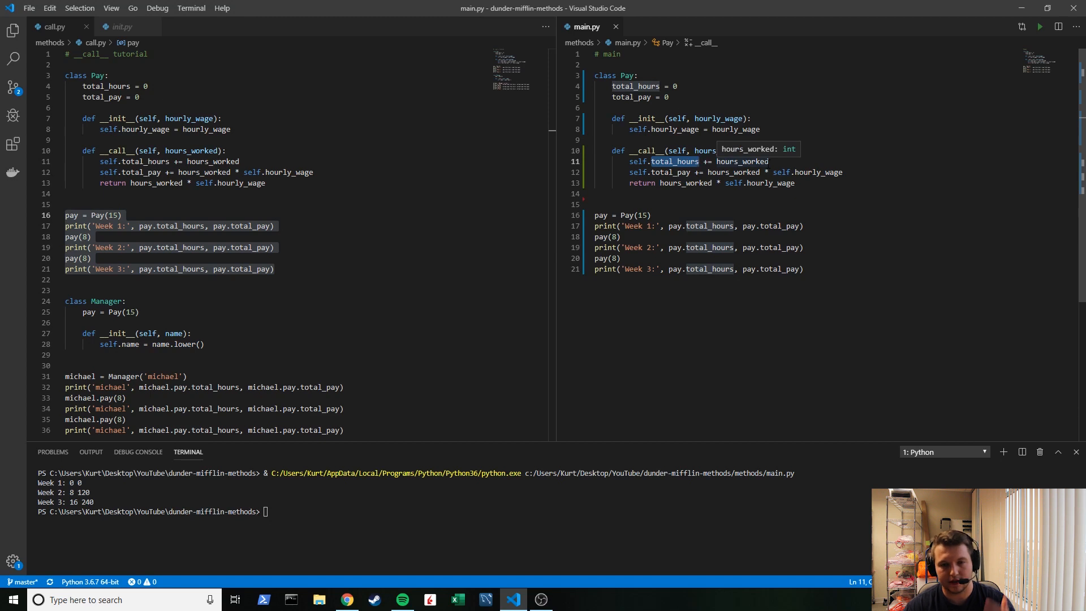
left_click(672, 171)
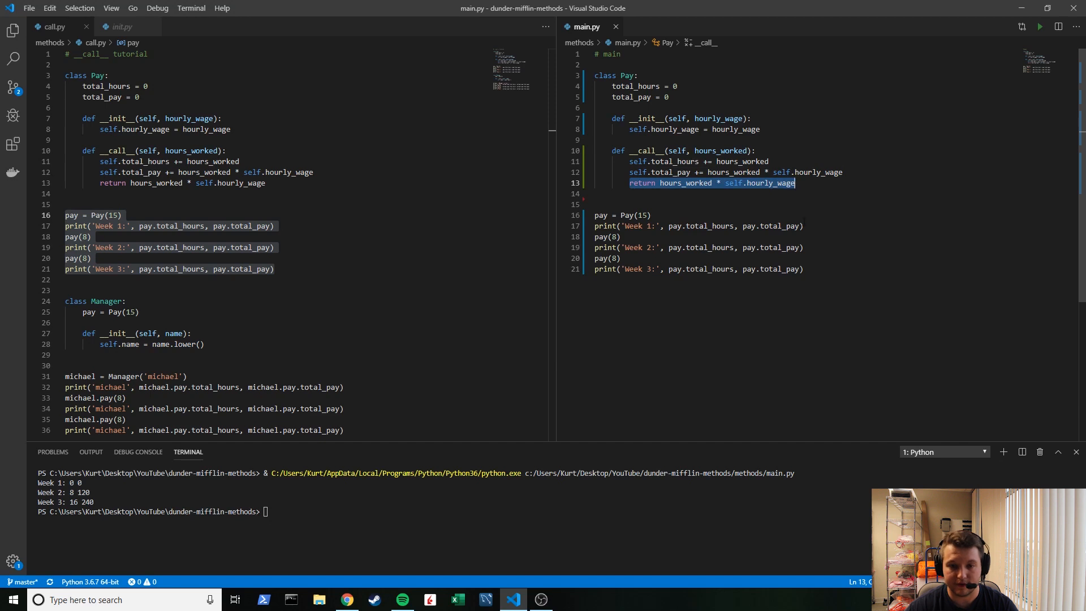
mouse_move(604, 247)
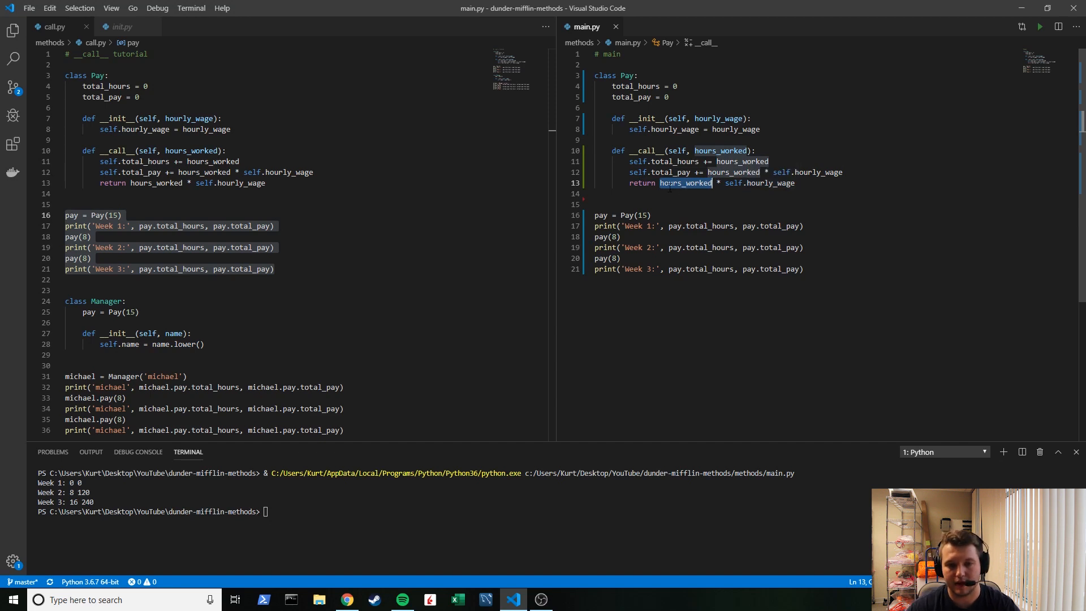
mouse_move(684, 182)
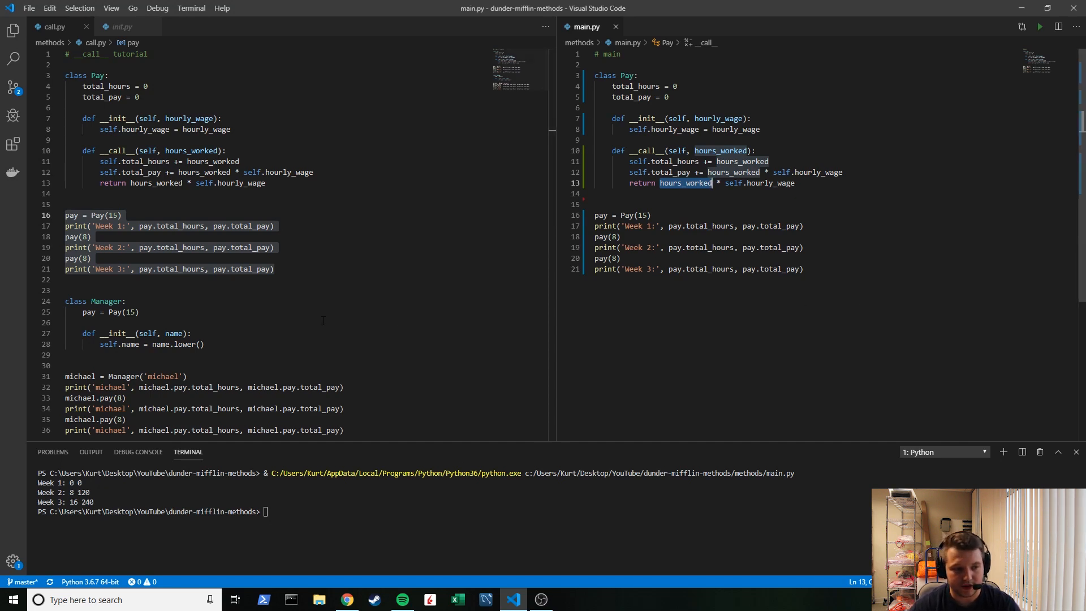
mouse_move(212, 359)
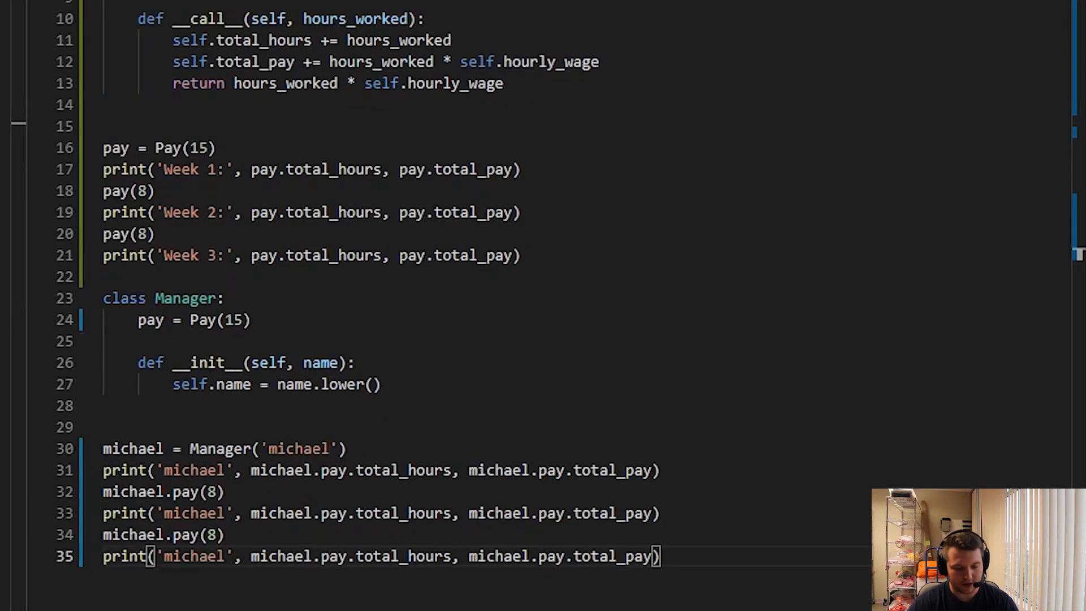
Step: Highlight Pay(15) and the Manager's pay attribute line while scrolling through main.py
left_click(346, 384)
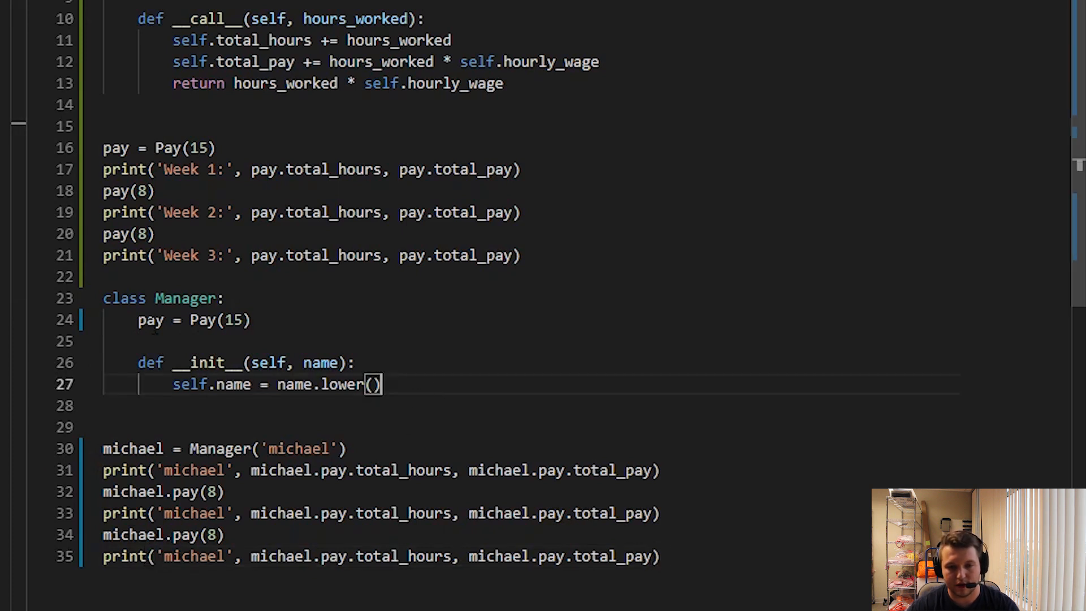
double_click(149, 319)
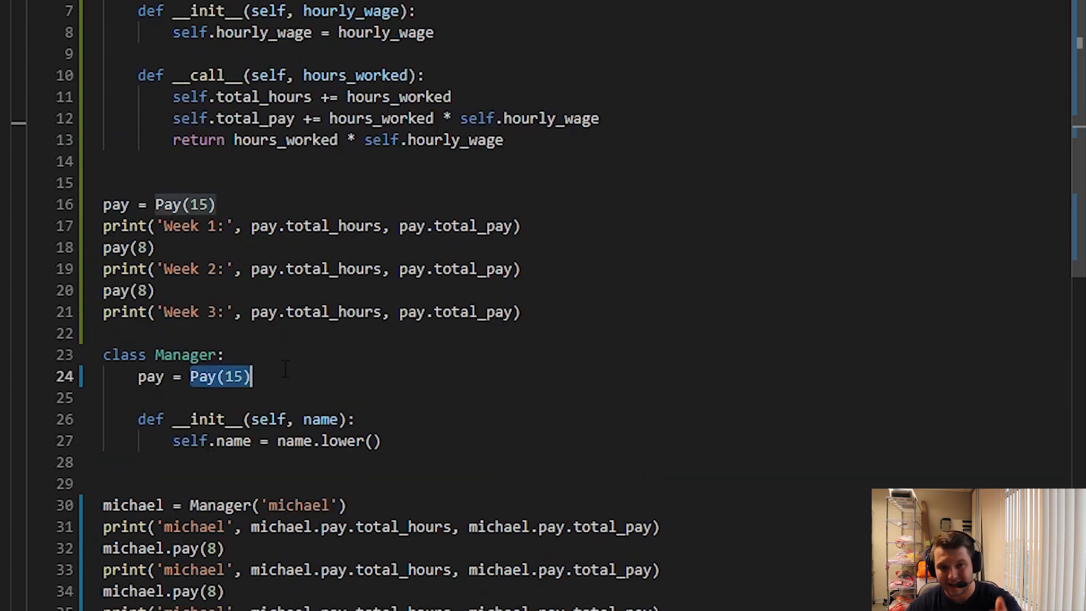
scroll("down", 3)
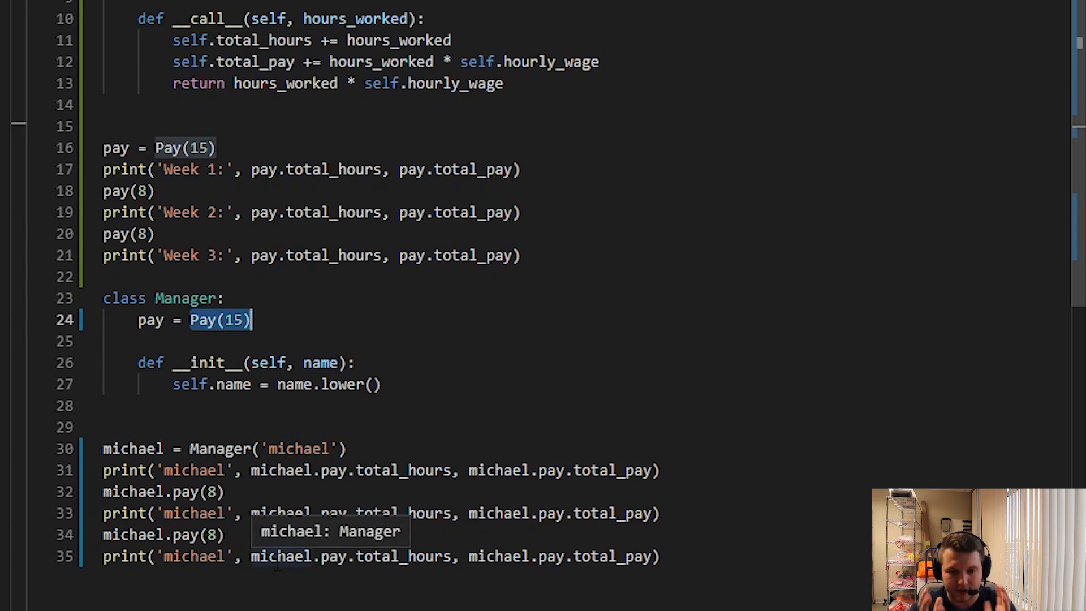
scroll("down", 3)
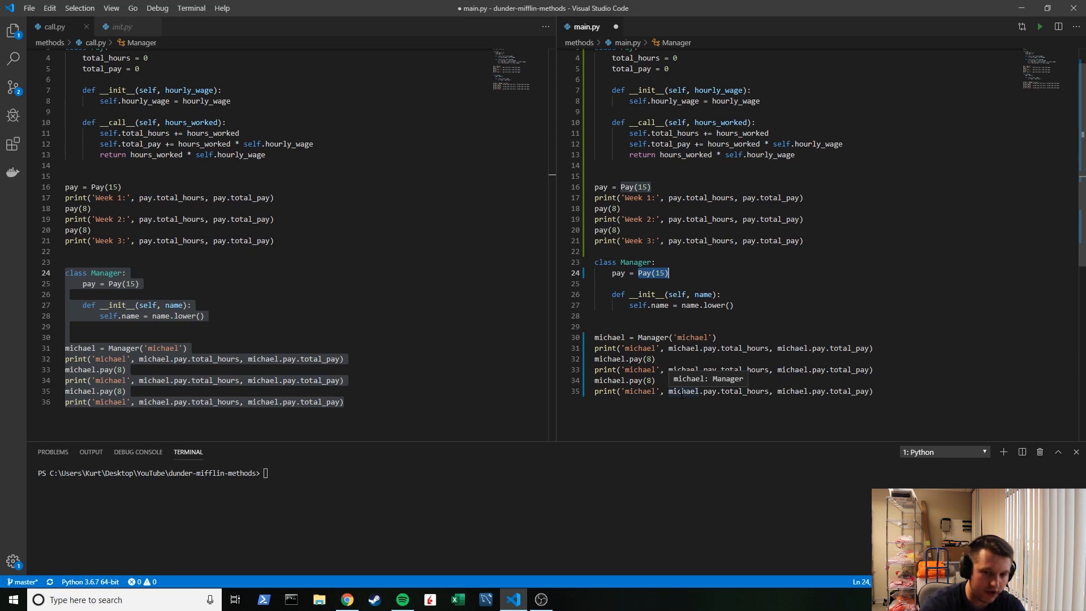
mouse_move(682, 274)
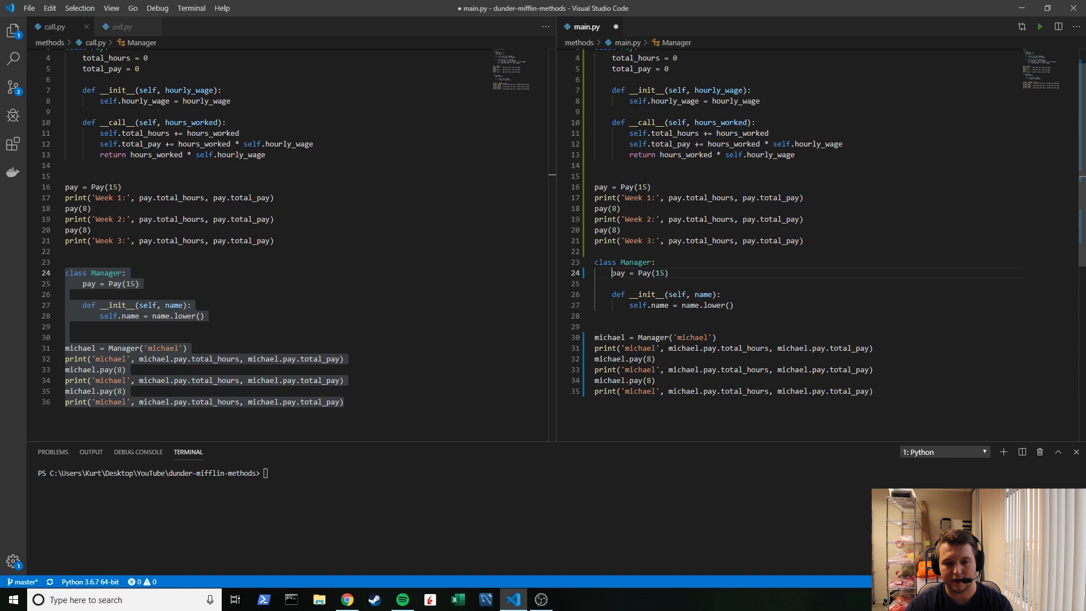
double_click(639, 272)
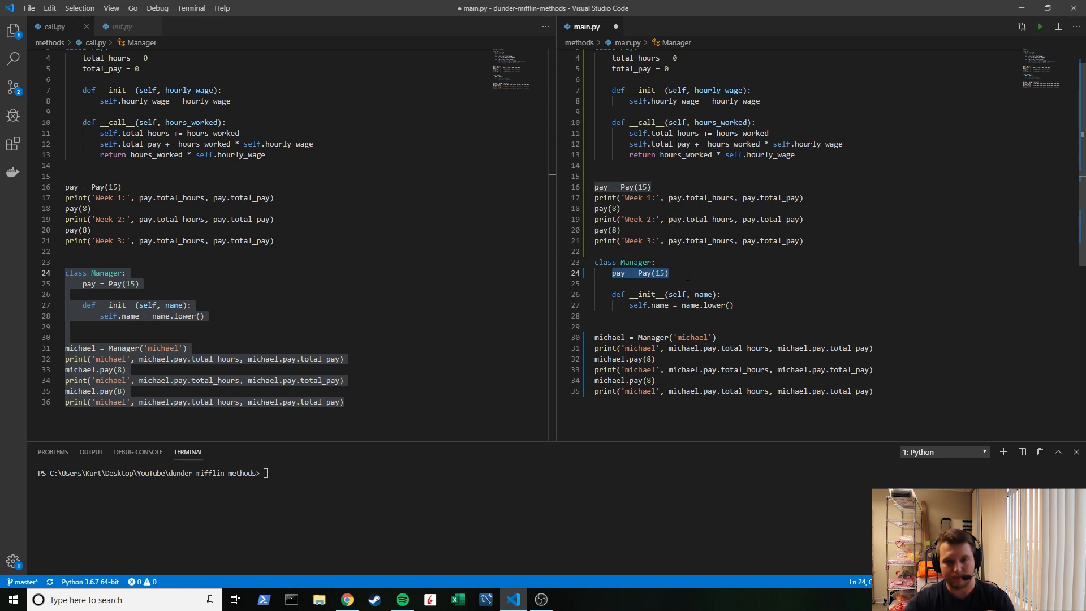